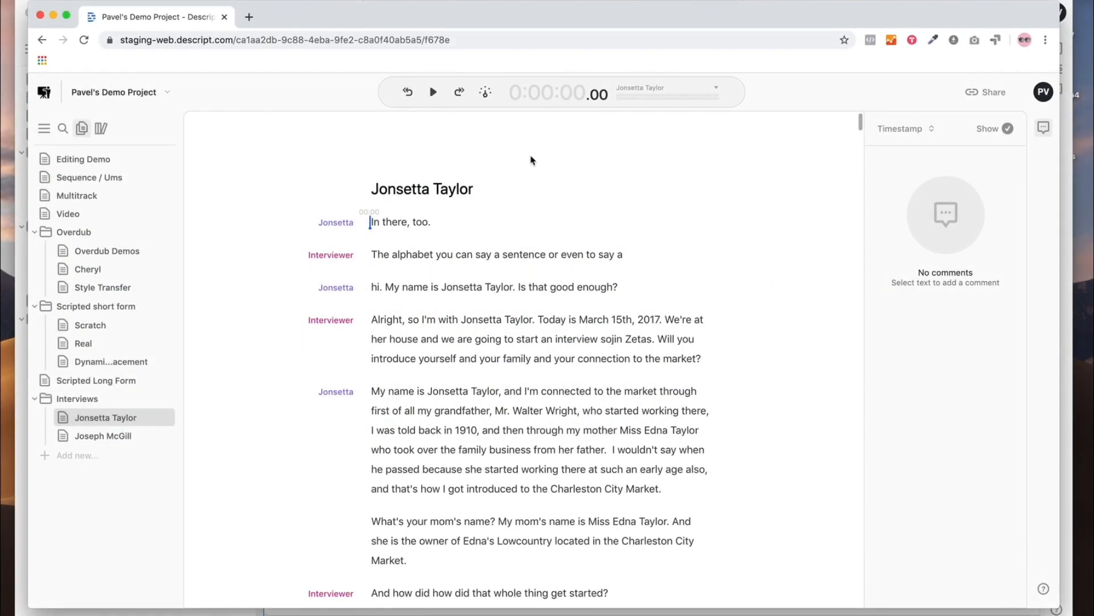
# Play the first interview, switch to the second interview, and play it in the desktop app
pyautogui.click(434, 91)
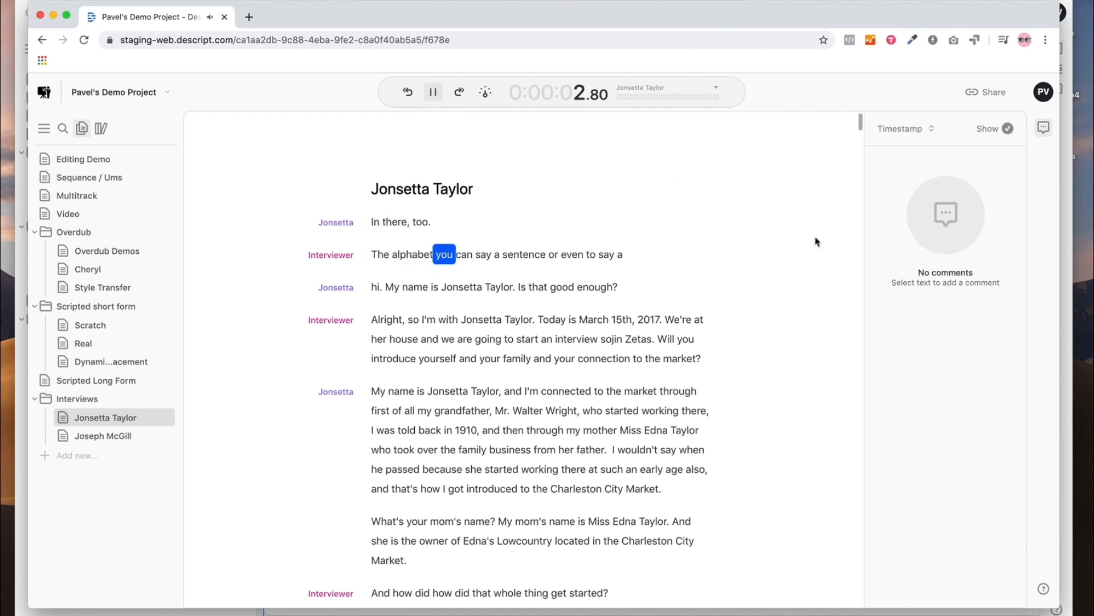
pyautogui.click(104, 436)
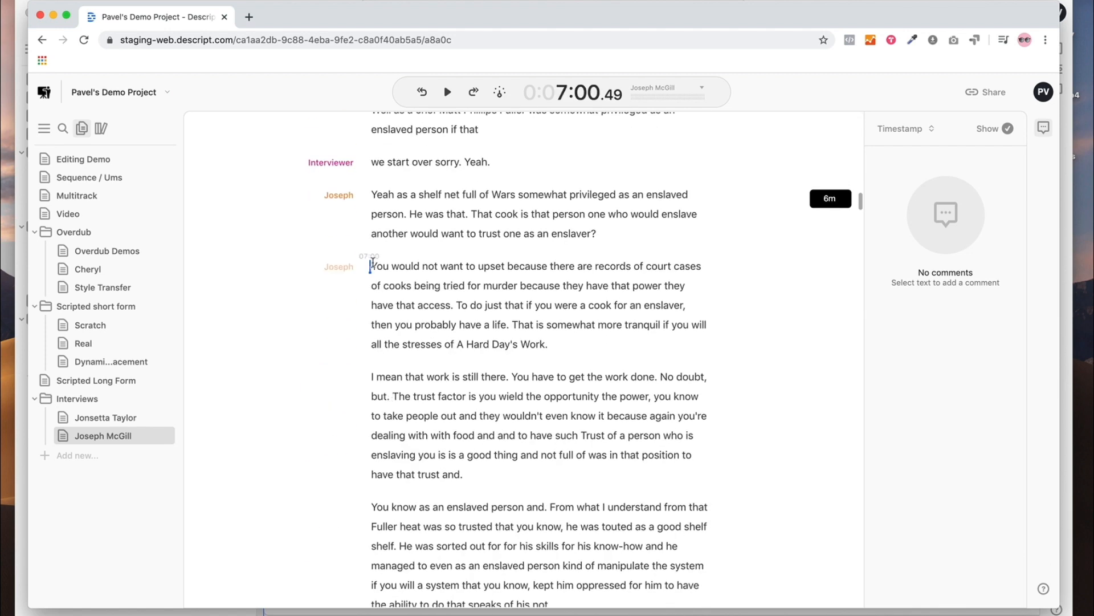
pyautogui.click(447, 92)
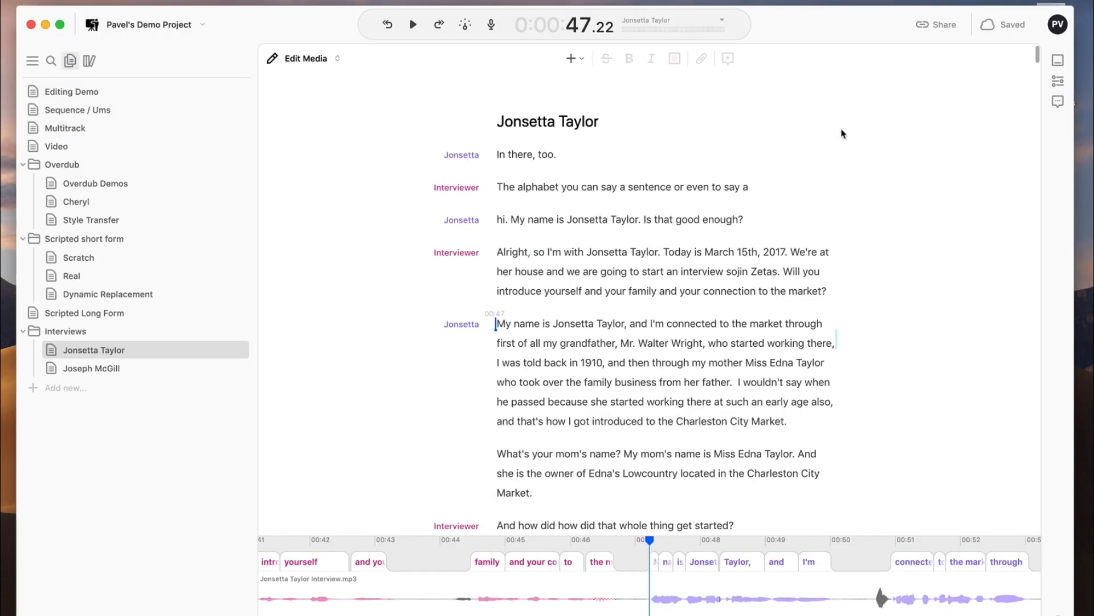
pyautogui.click(937, 24)
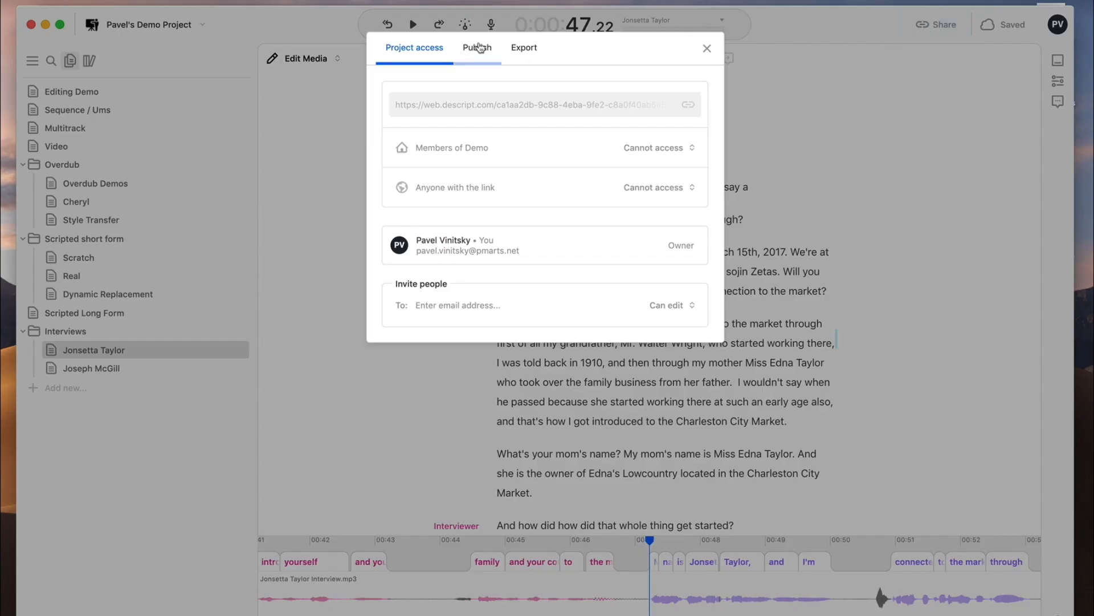
pyautogui.click(477, 48)
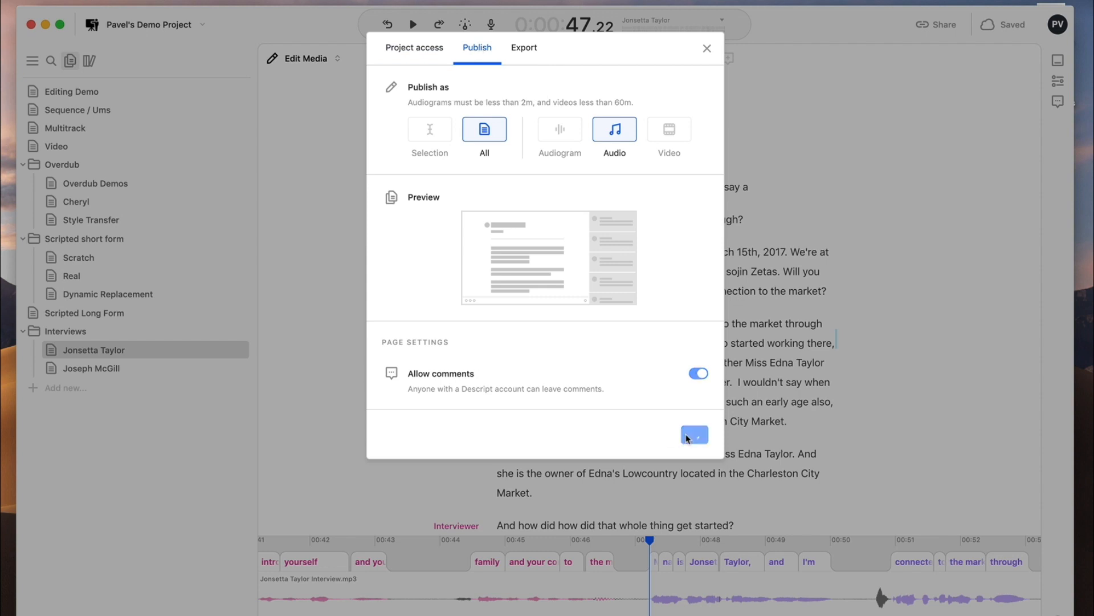
pyautogui.click(694, 434)
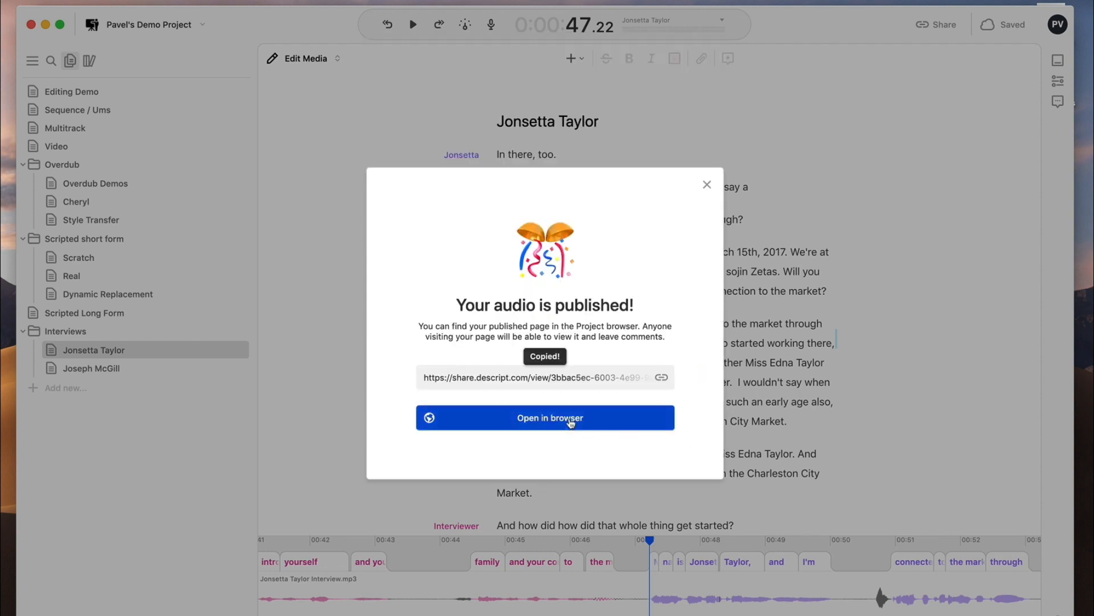
pyautogui.click(707, 185)
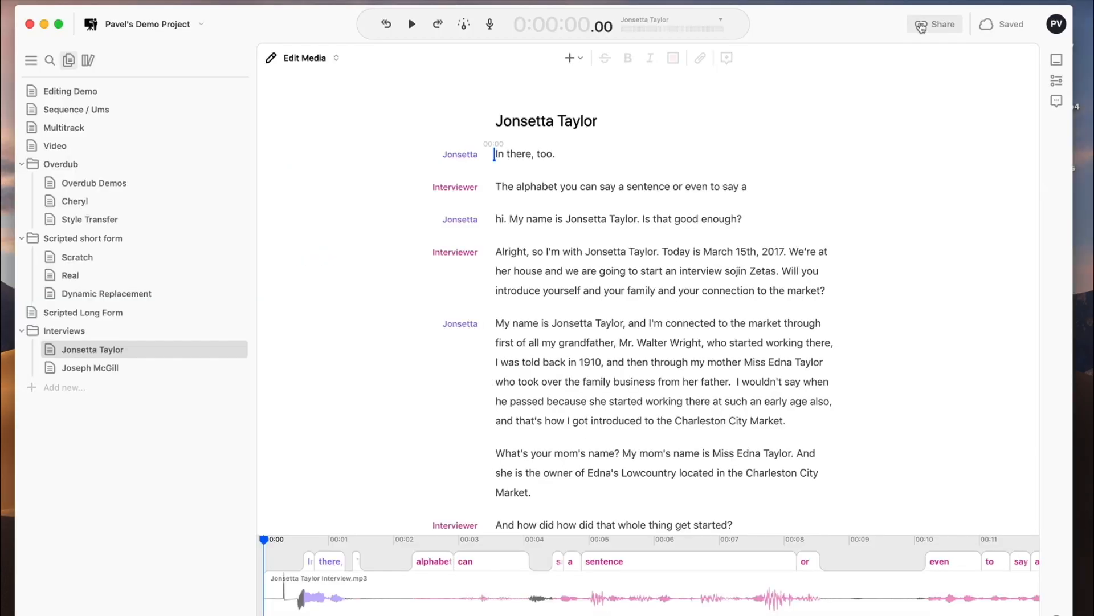
# Publish the selected passage as an audiogram, landing on its share page
pyautogui.click(940, 24)
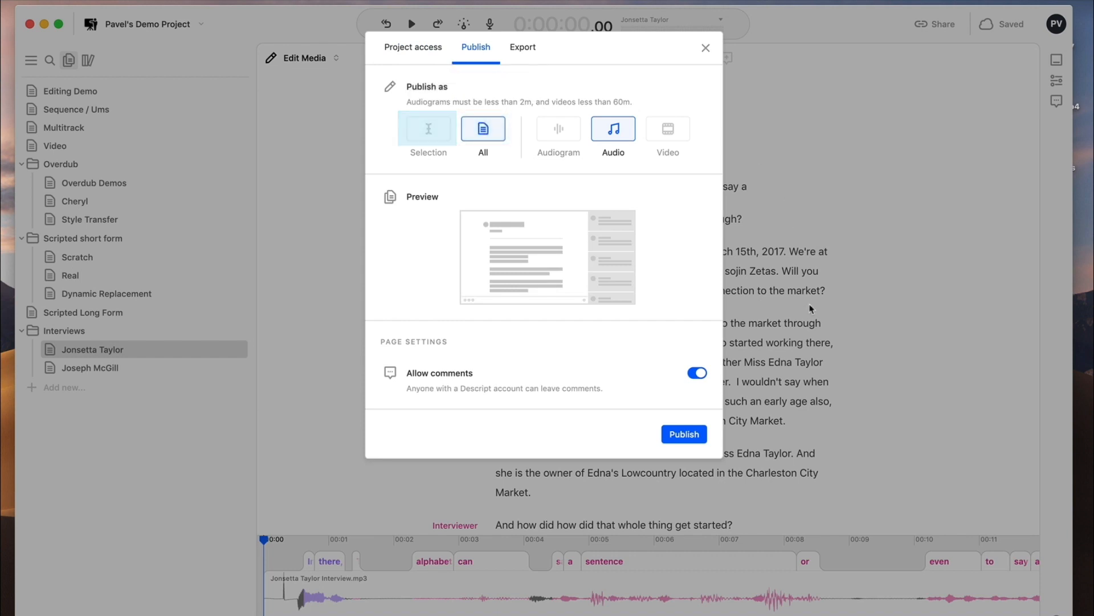
pyautogui.click(559, 129)
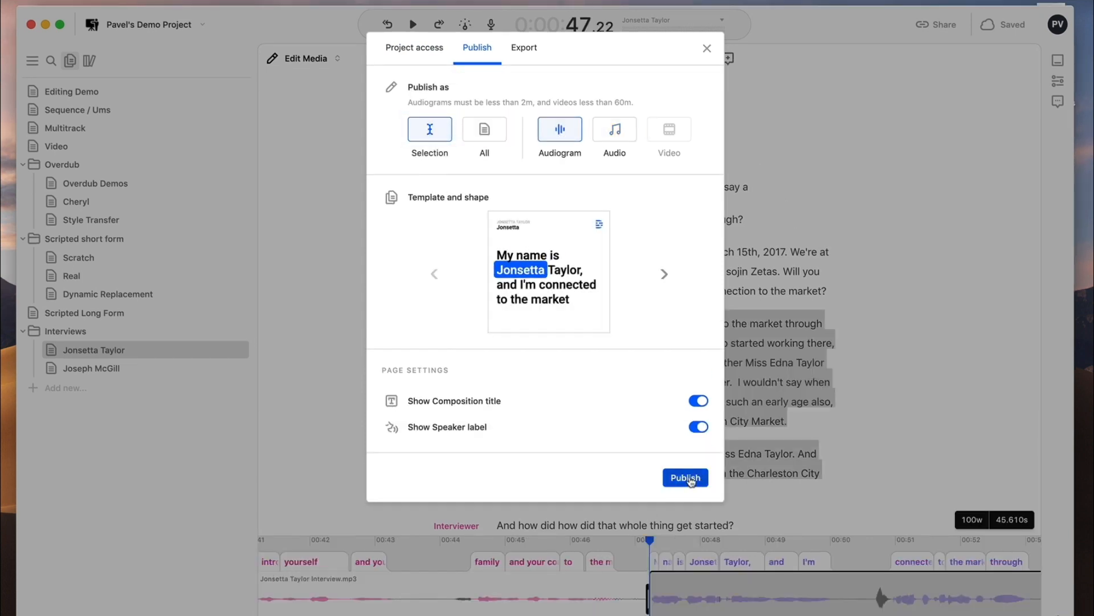
pyautogui.click(685, 477)
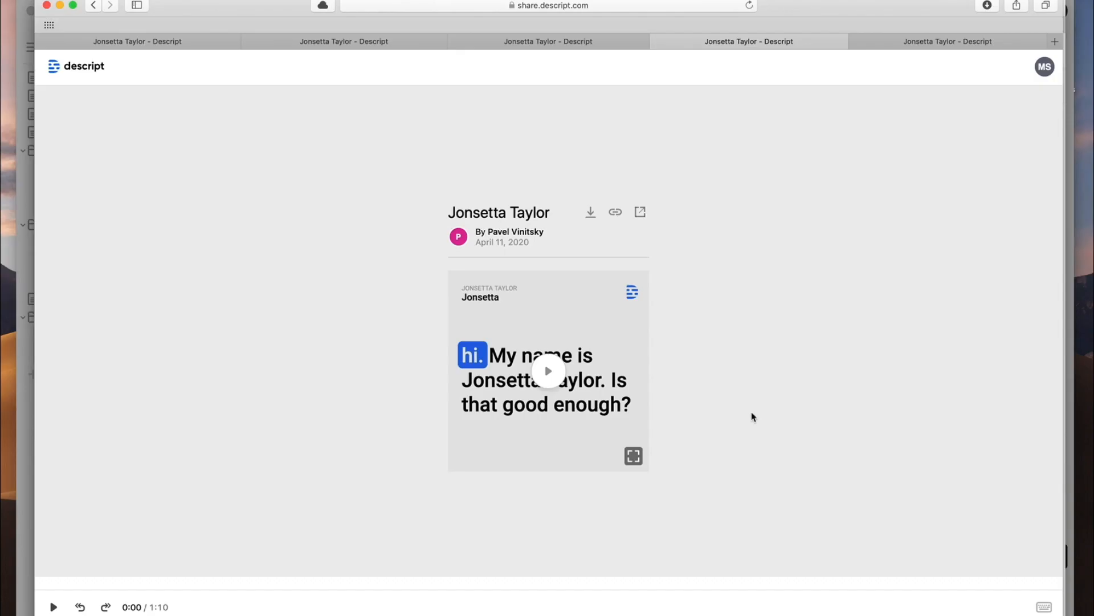
pyautogui.click(549, 371)
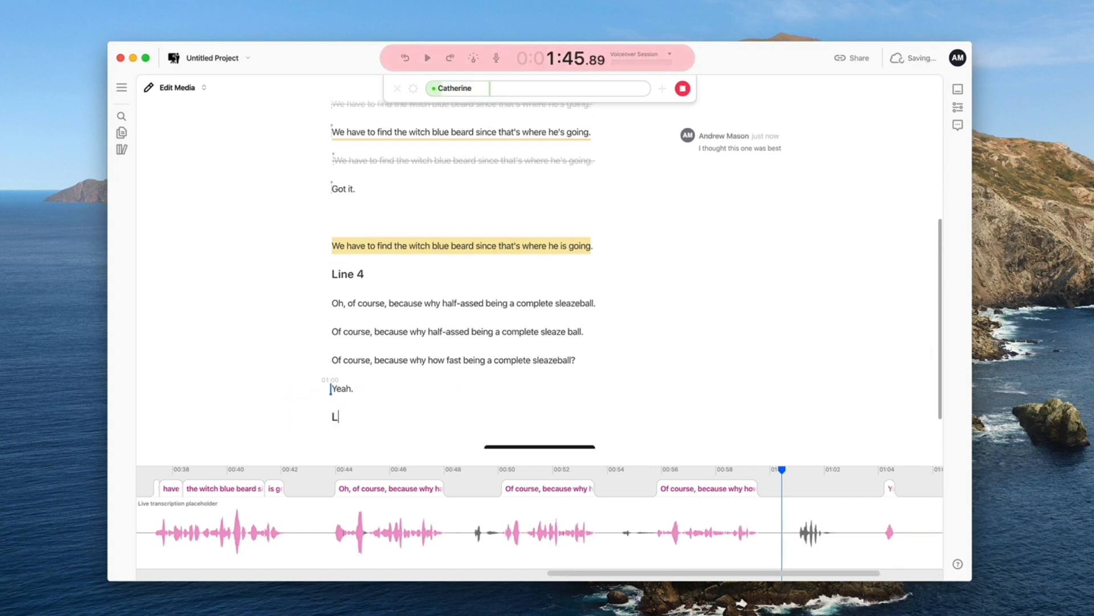
# Finish the comment "I thought this one was best" and post it on the chosen take
pyautogui.write('ine')
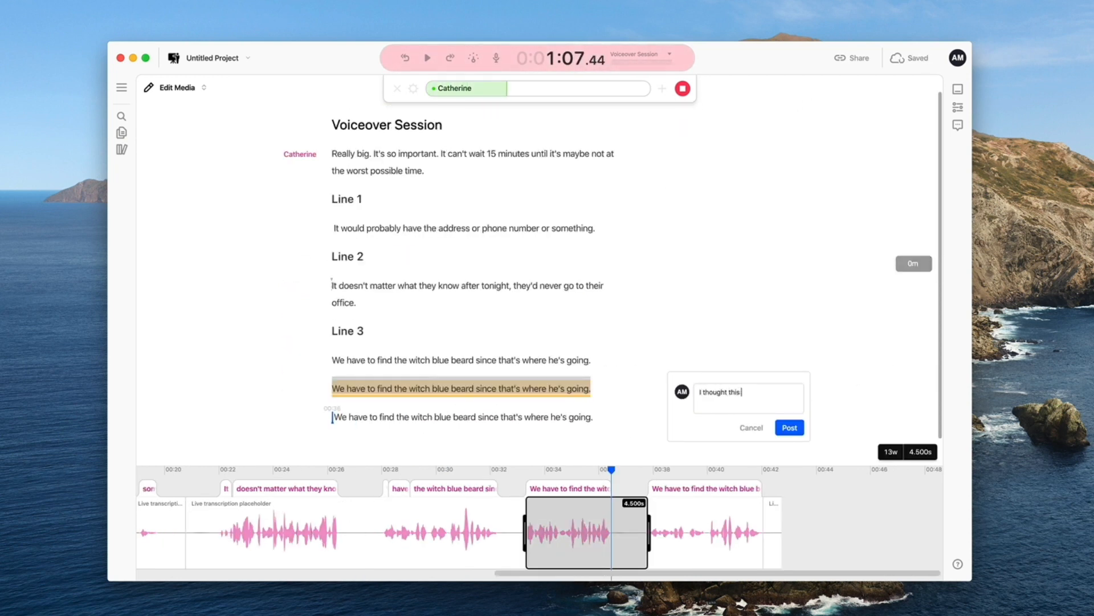
pyautogui.click(789, 427)
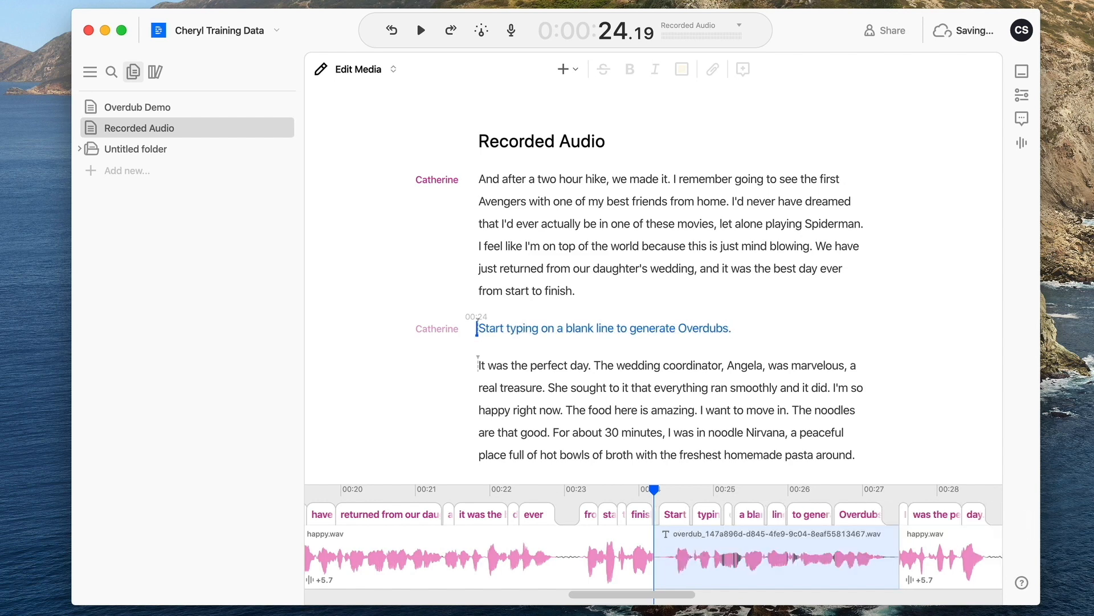
# In the Overdub Demo composition, assign the trained voice to the empty line and play the generated greeting
pyautogui.click(138, 107)
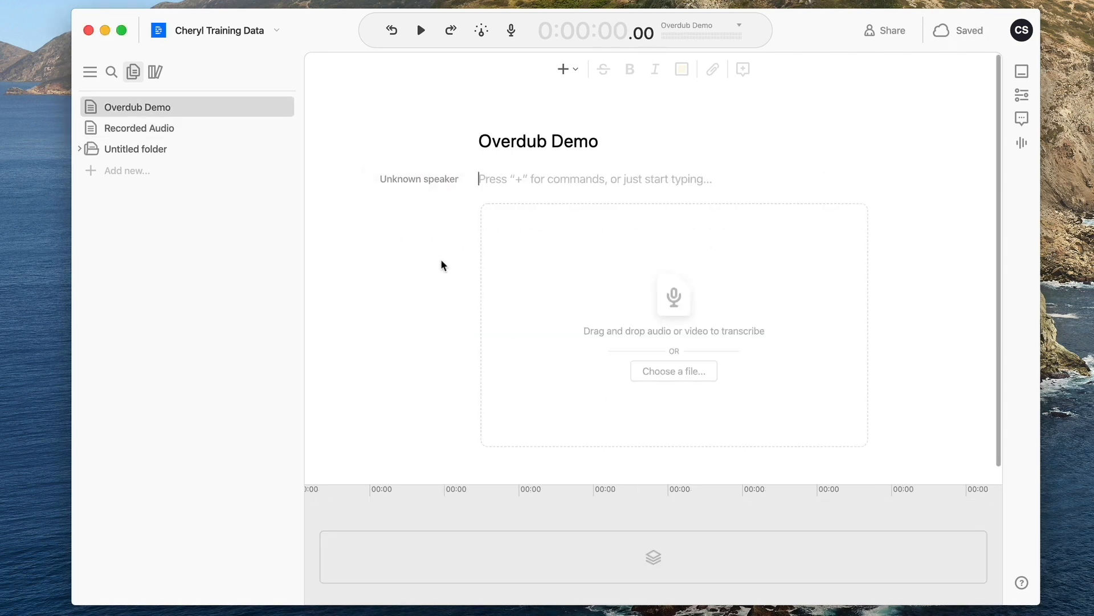
pyautogui.click(418, 179)
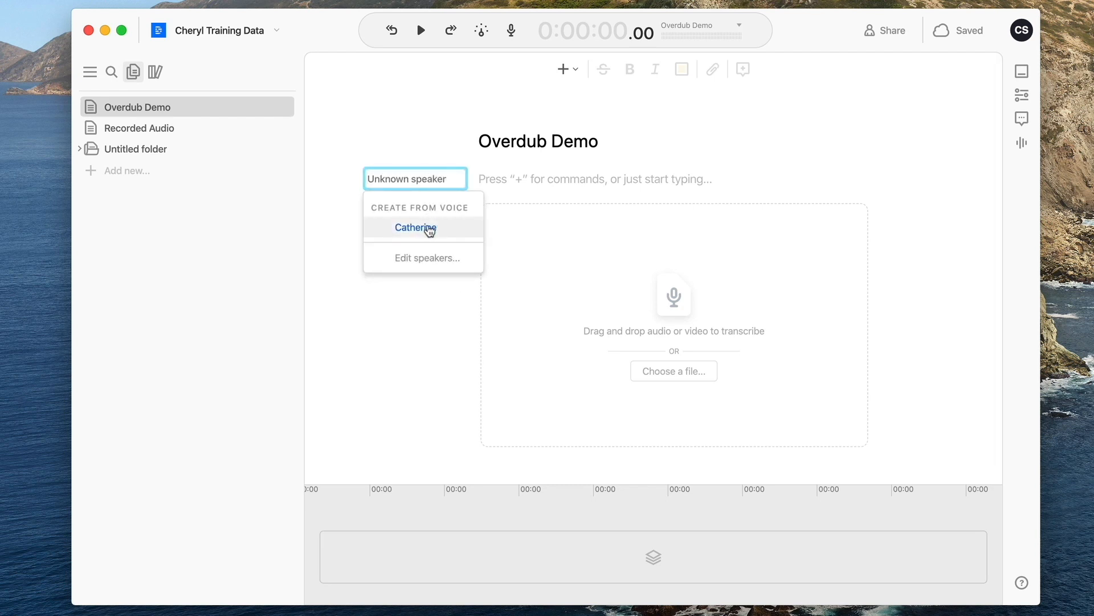
pyautogui.click(415, 228)
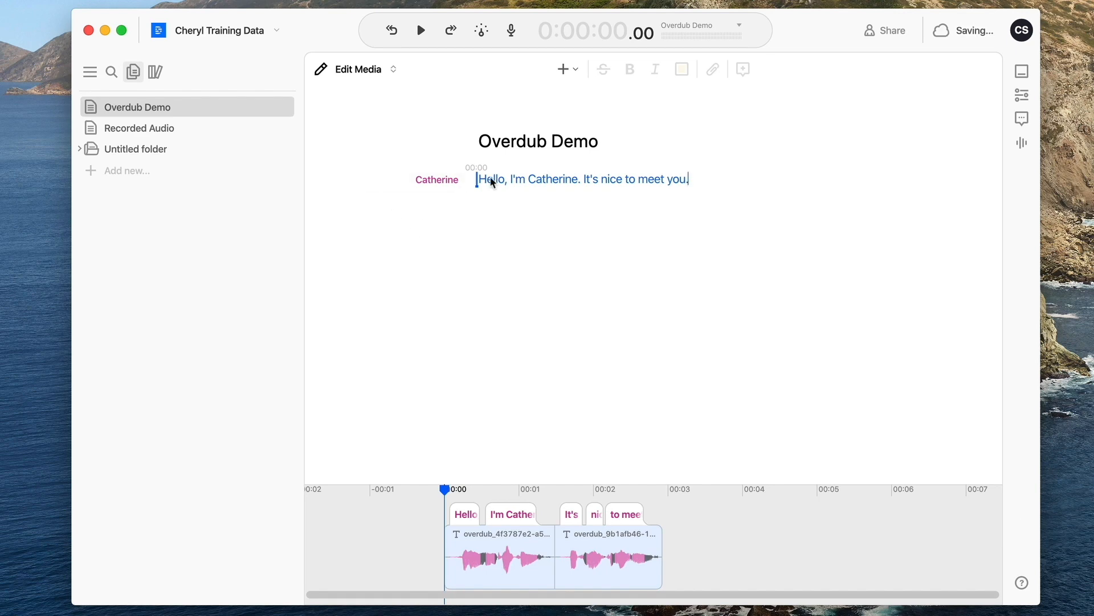
pyautogui.click(421, 30)
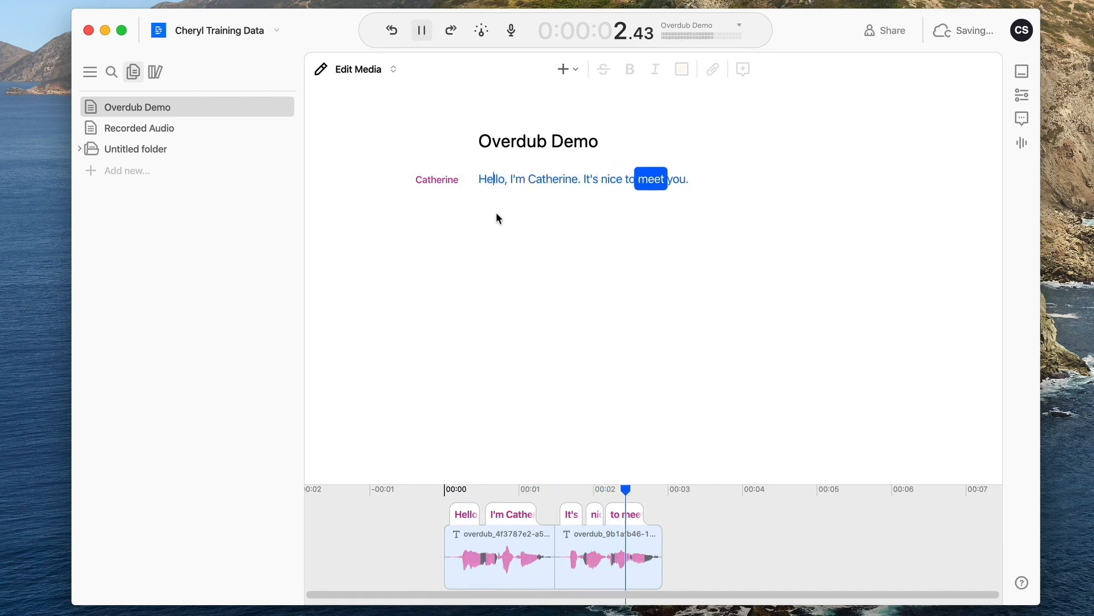
pyautogui.click(138, 125)
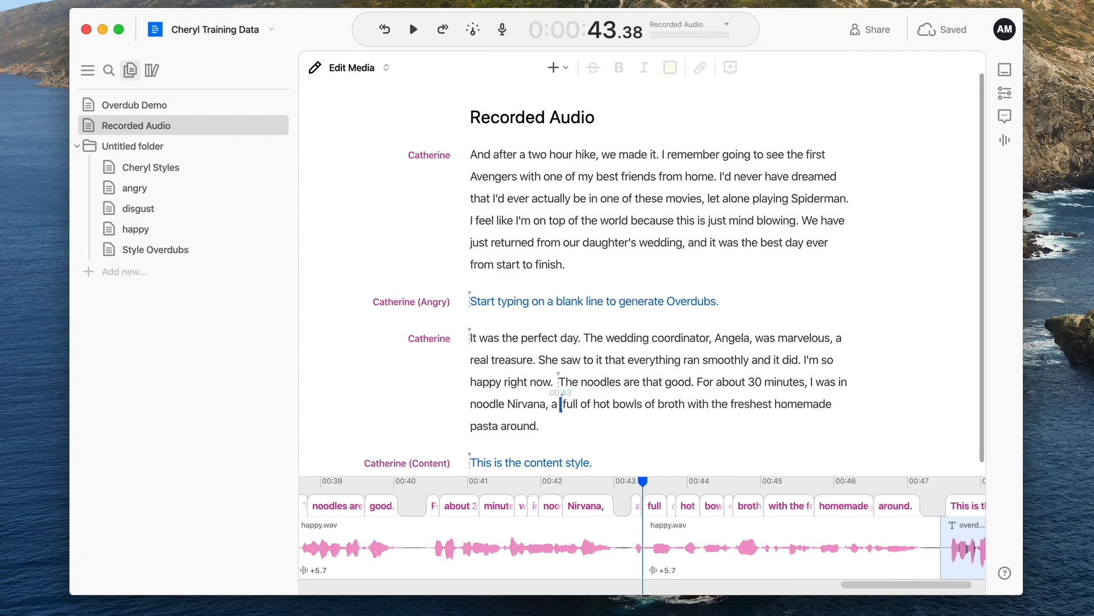
# Replace the placeholder with "a wonderful restaurant" as generated Overdub audio in the Recorded Audio script
pyautogui.click(552, 67)
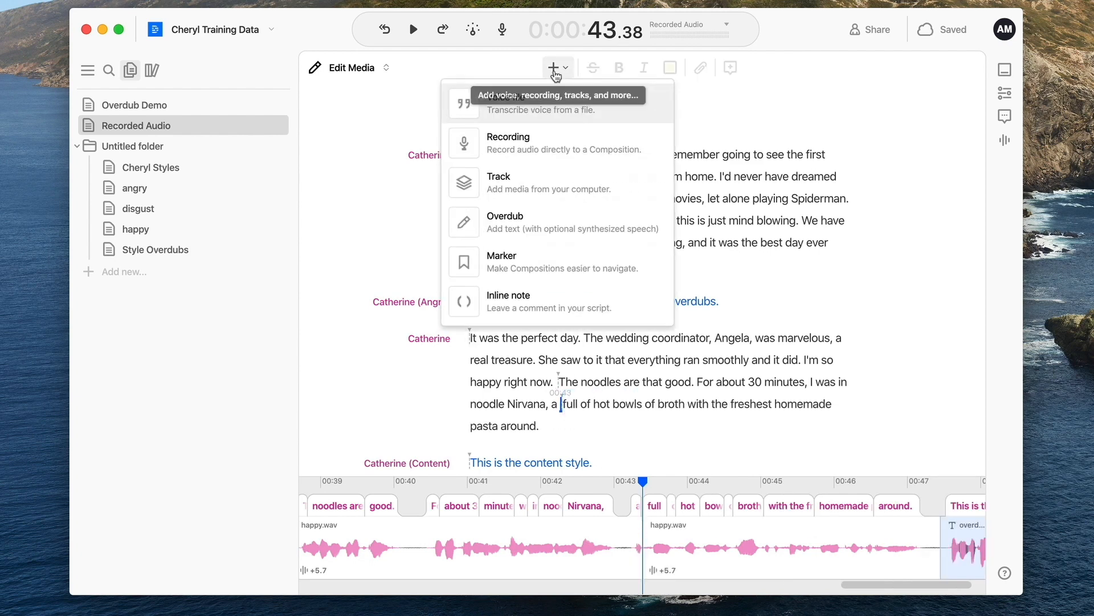
pyautogui.click(504, 221)
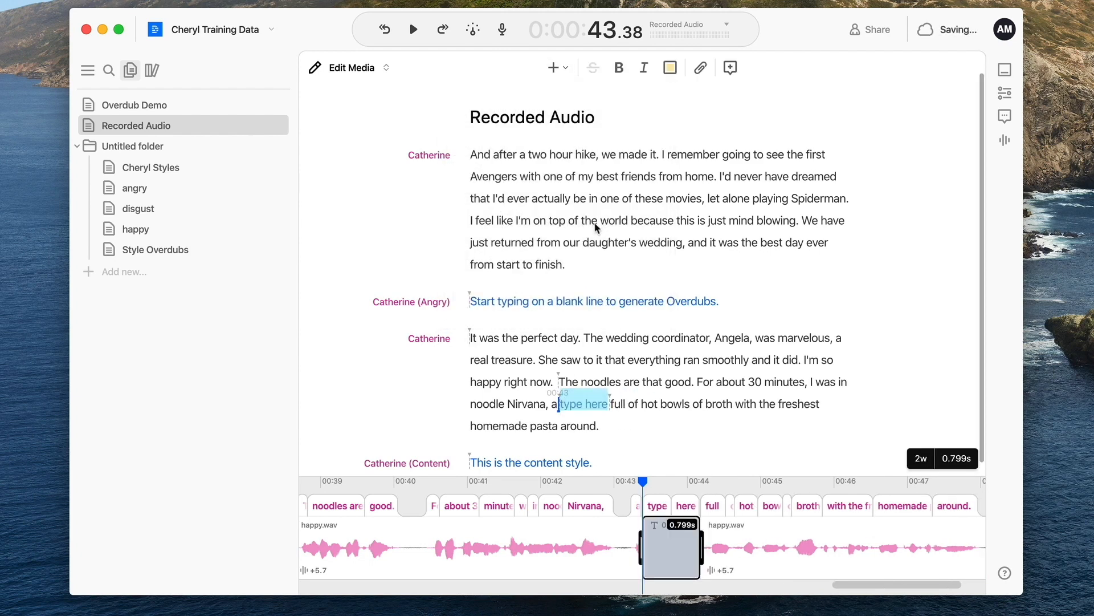
pyautogui.write('wonderful restauran')
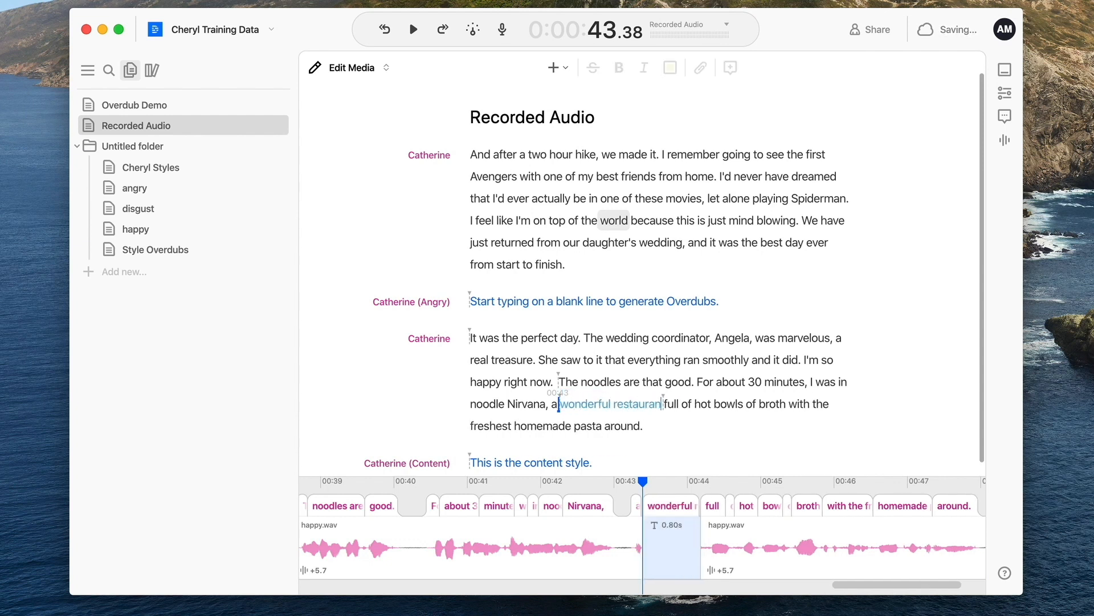
pyautogui.write('t')
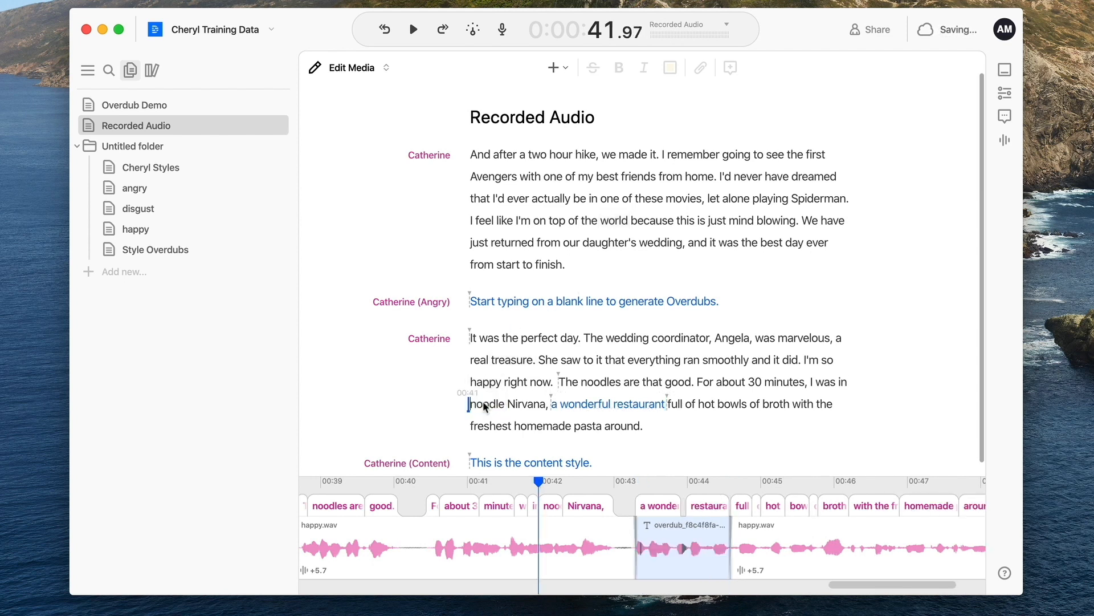
pyautogui.click(413, 29)
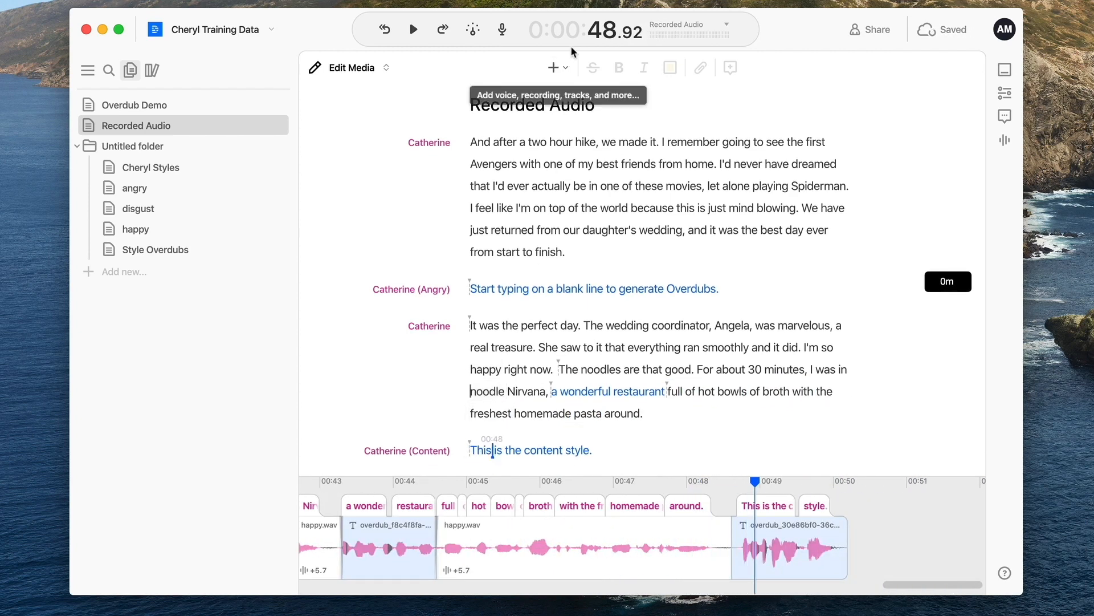
pyautogui.moveTo(973, 173)
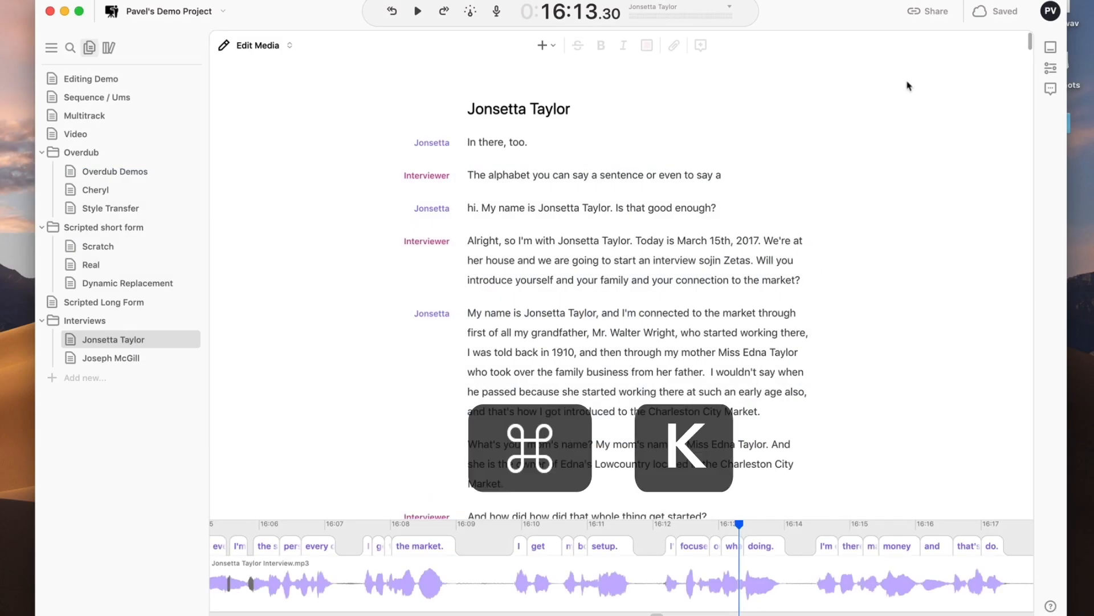
pyautogui.write('jose')
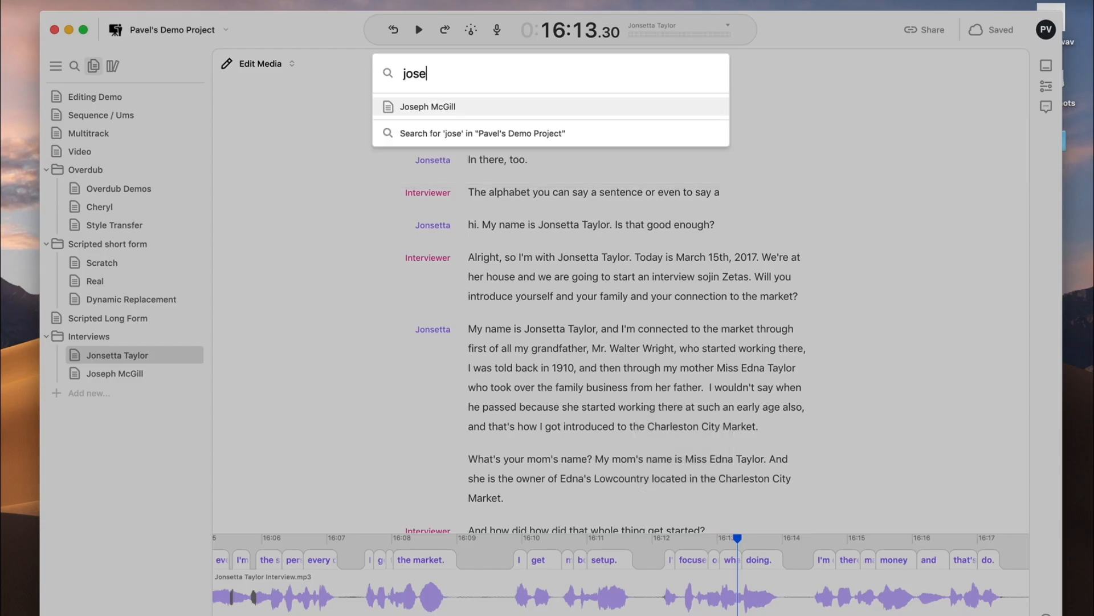
pyautogui.click(425, 106)
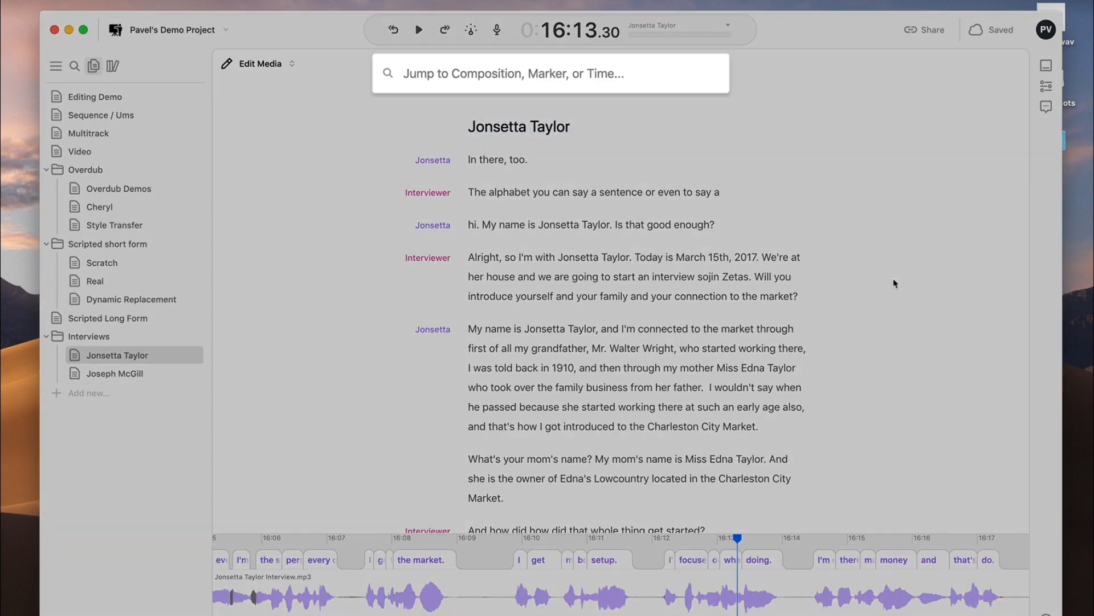
pyautogui.write('4m')
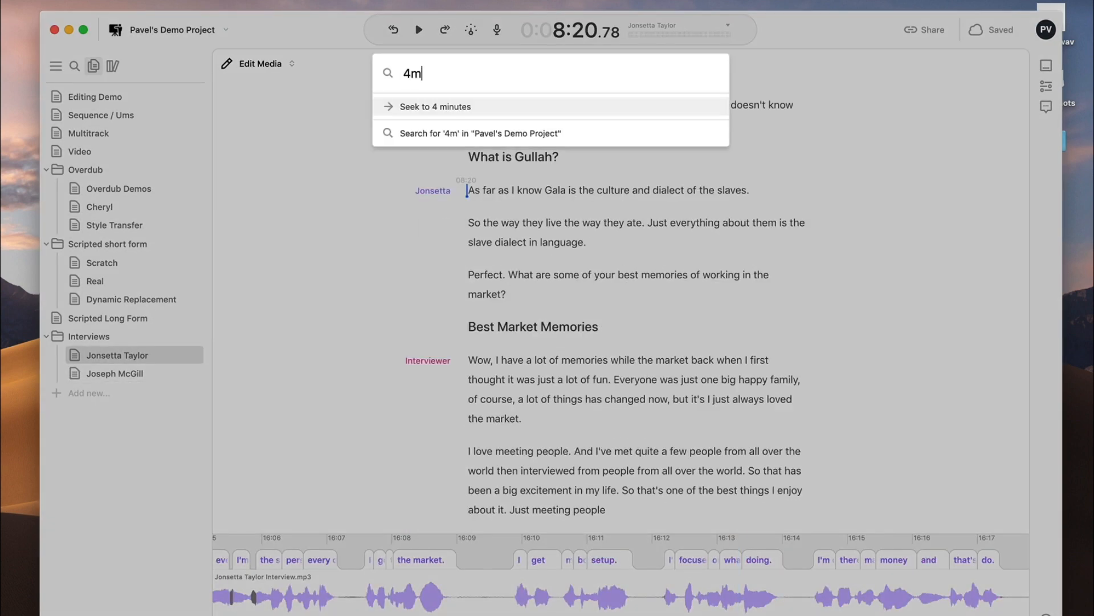
pyautogui.click(433, 106)
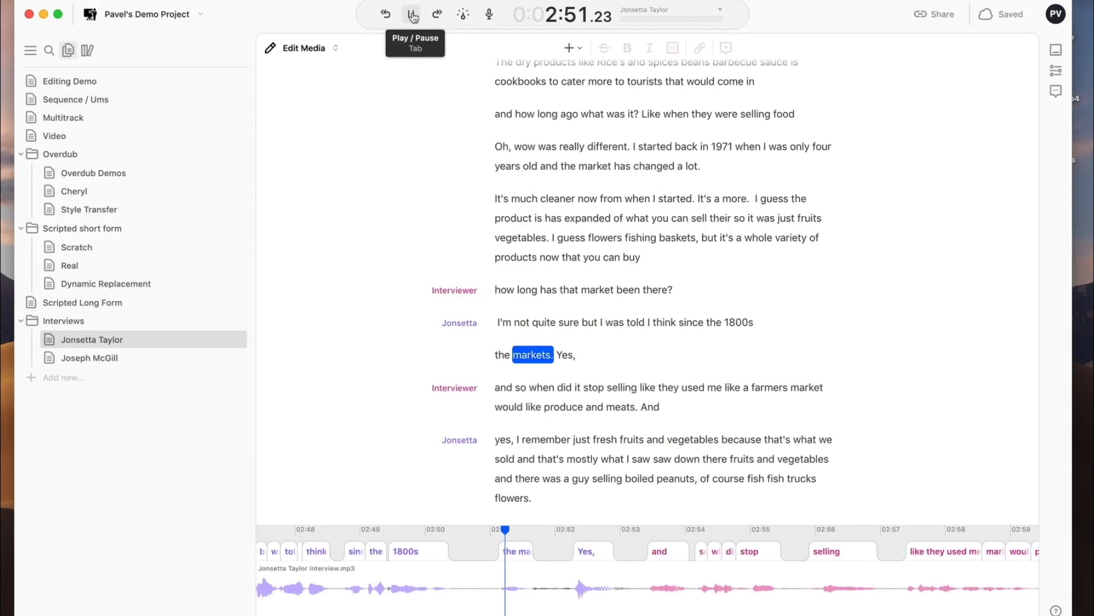
# Play the interview and show the comments sidebar with the 02:17 comment
pyautogui.click(412, 14)
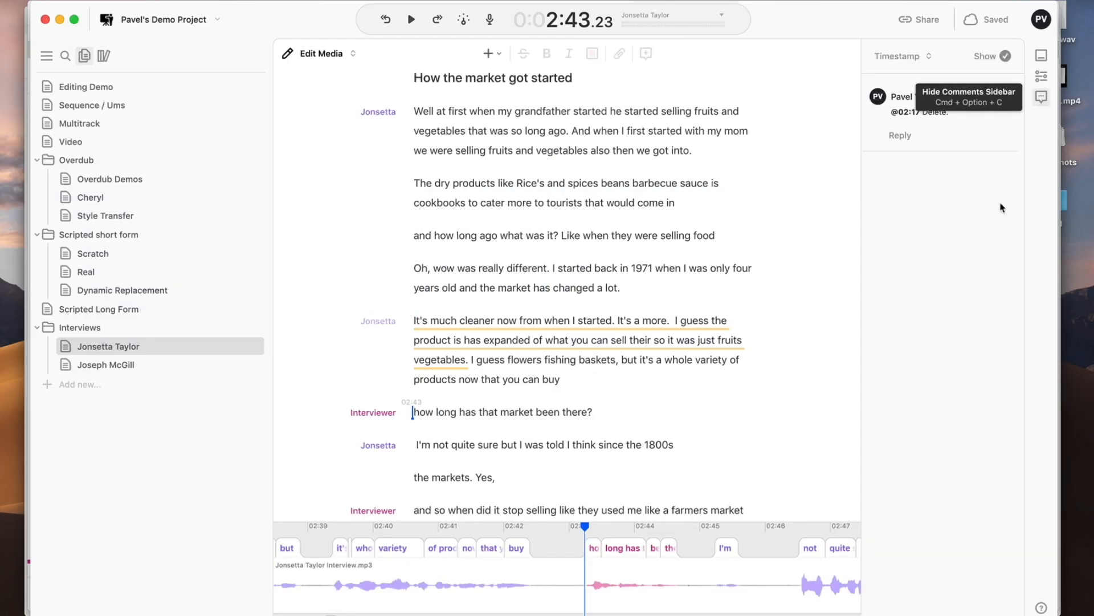
pyautogui.click(901, 56)
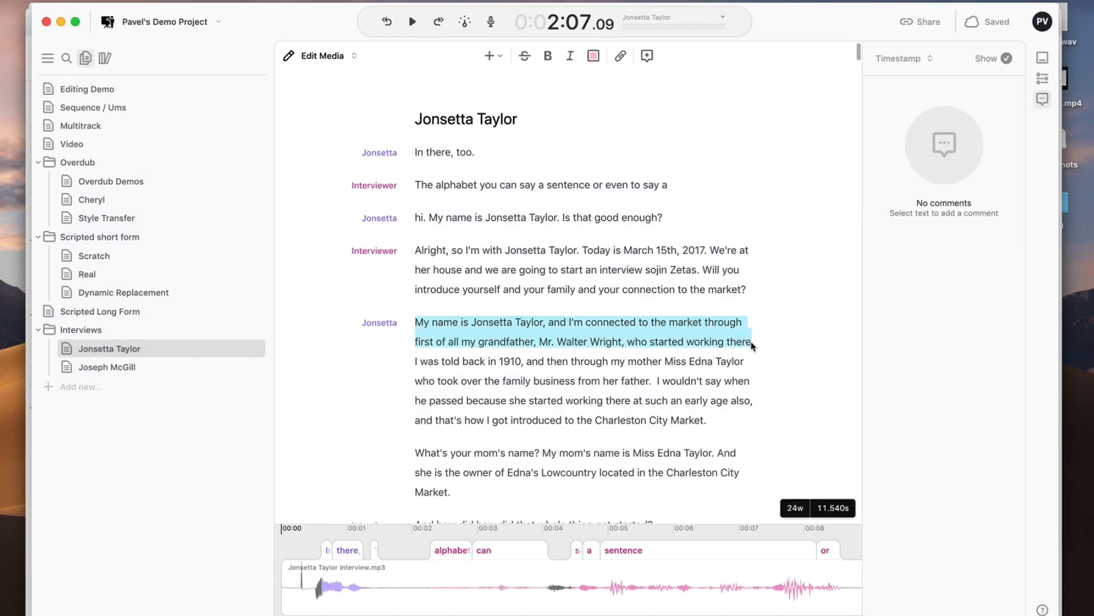
pyautogui.press('cmd+delete')
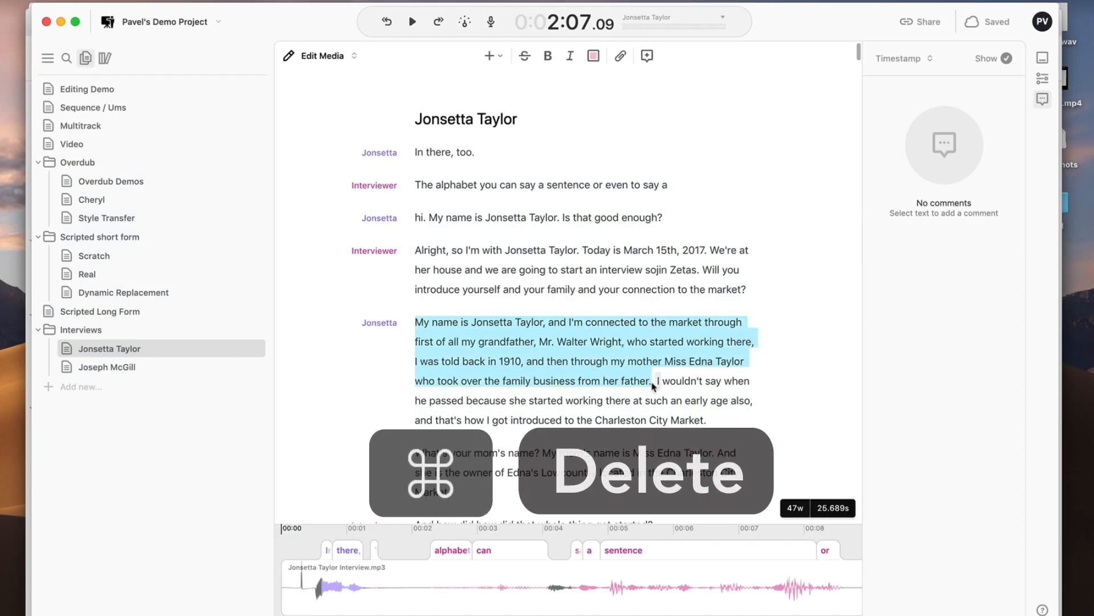
pyautogui.click(523, 55)
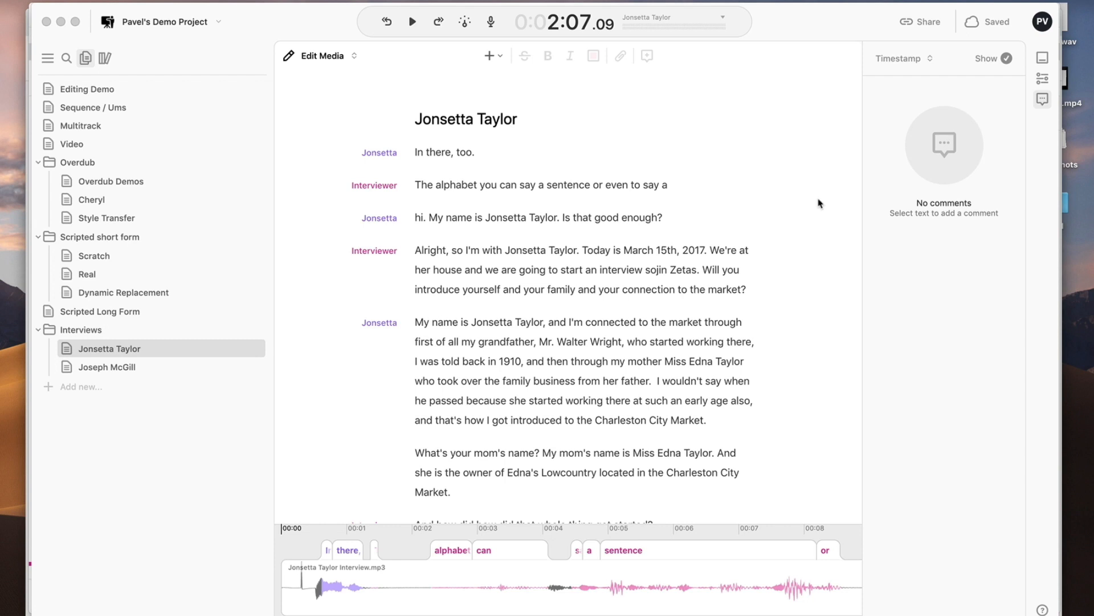
pyautogui.press('ctrl+shift+a')
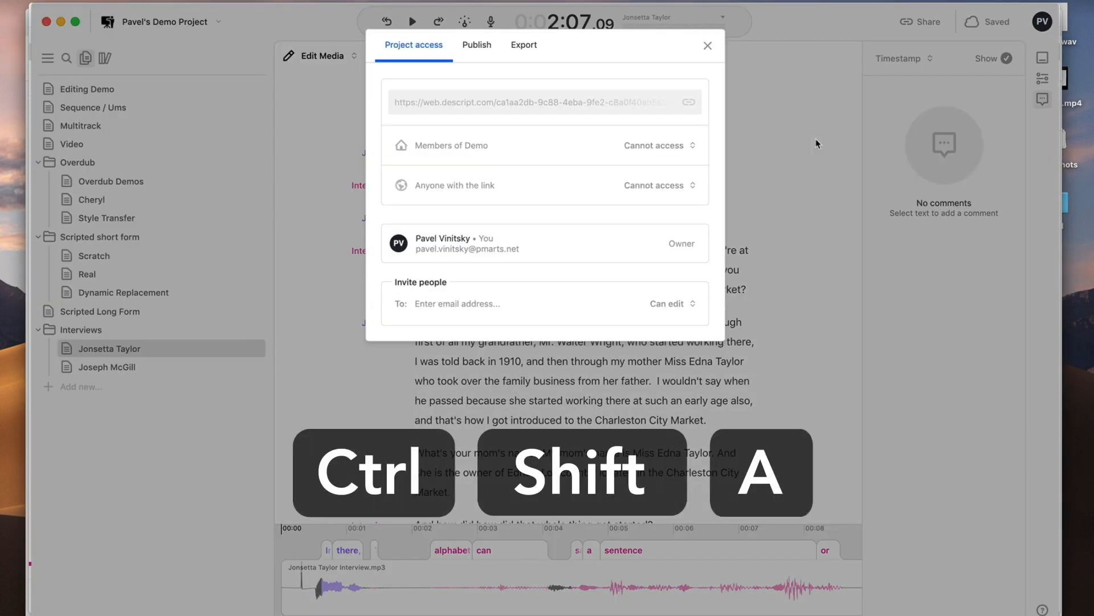
pyautogui.click(707, 46)
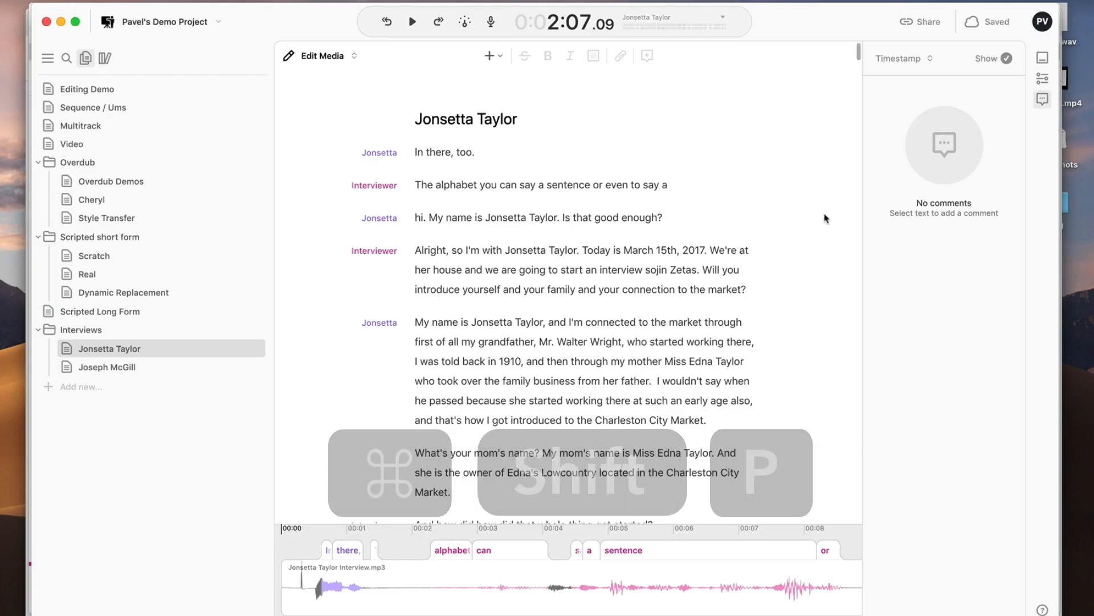
pyautogui.press('ctrl+shift+p')
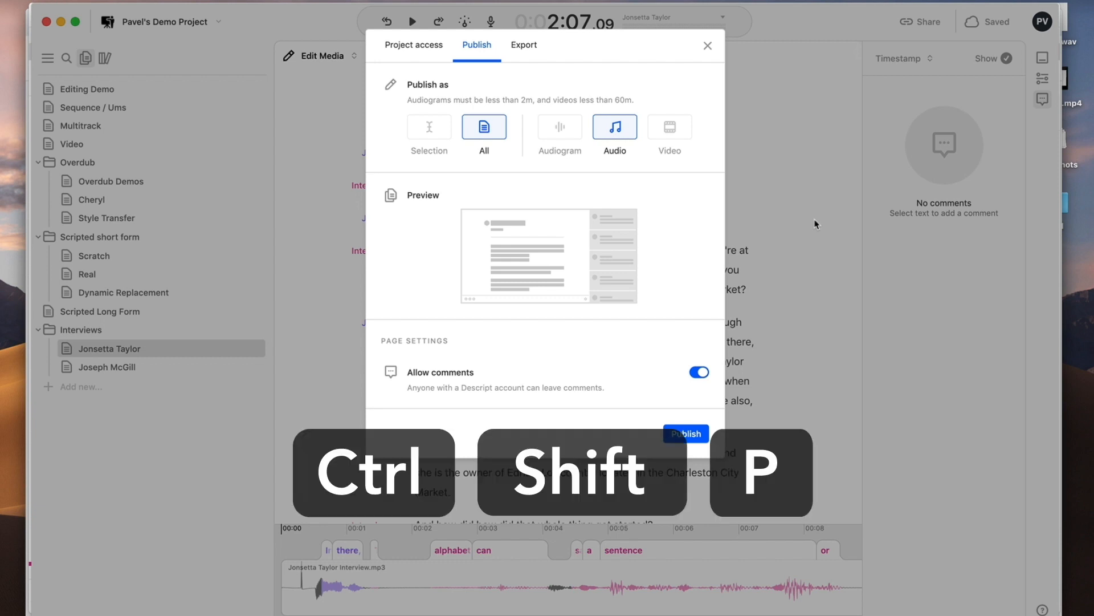
pyautogui.click(707, 45)
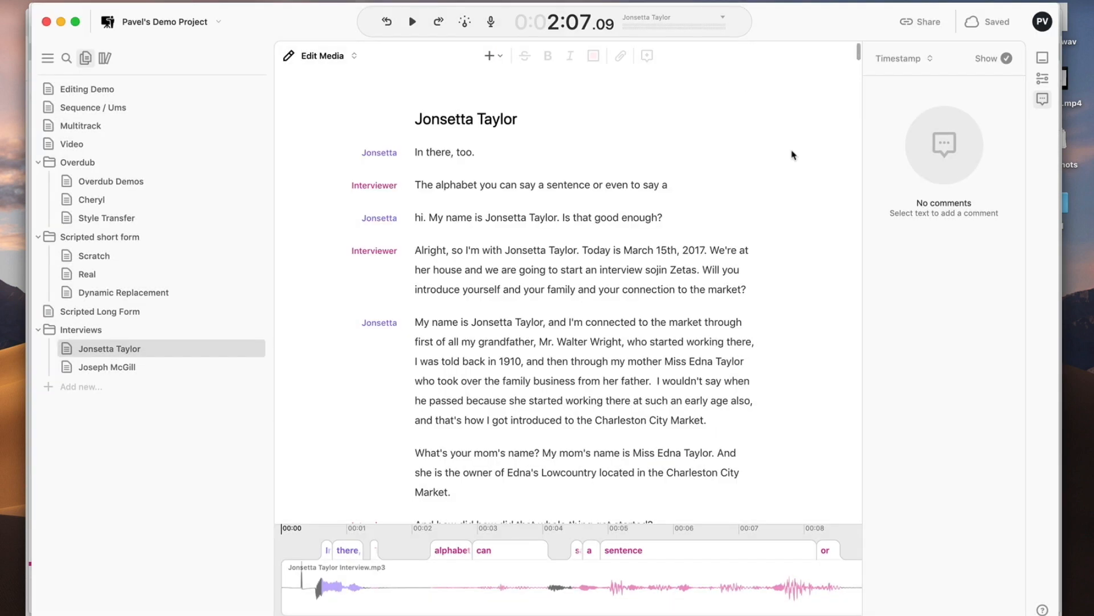
pyautogui.press('ctrl+shift+e')
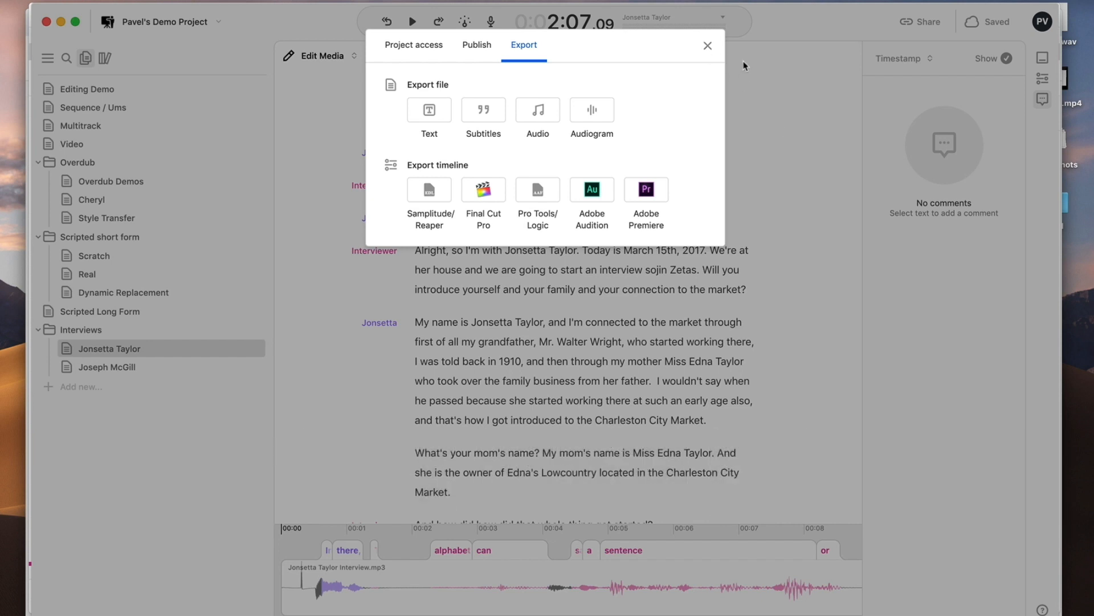
pyautogui.click(707, 45)
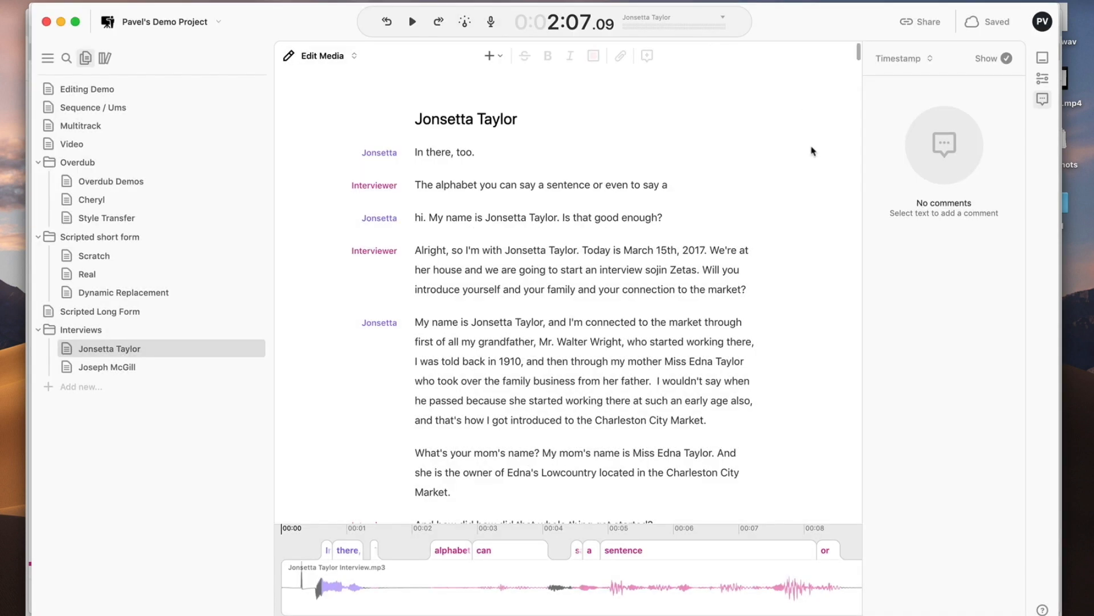